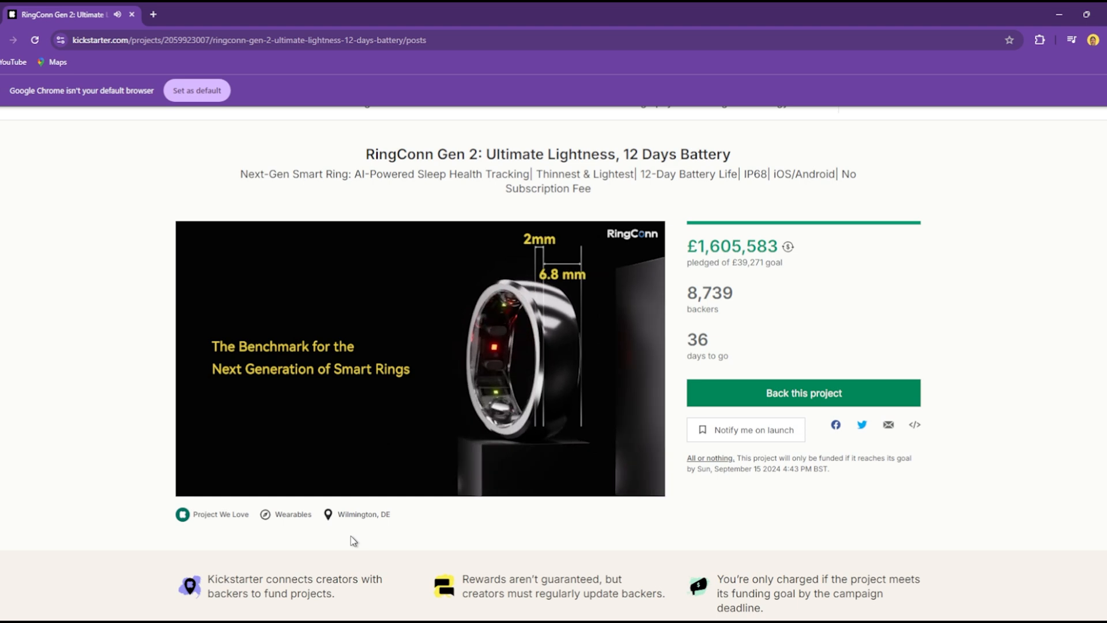
# Step: Show the Rewards list down to the $209 Super Early Bird ring tier
pyautogui.click(238, 111)
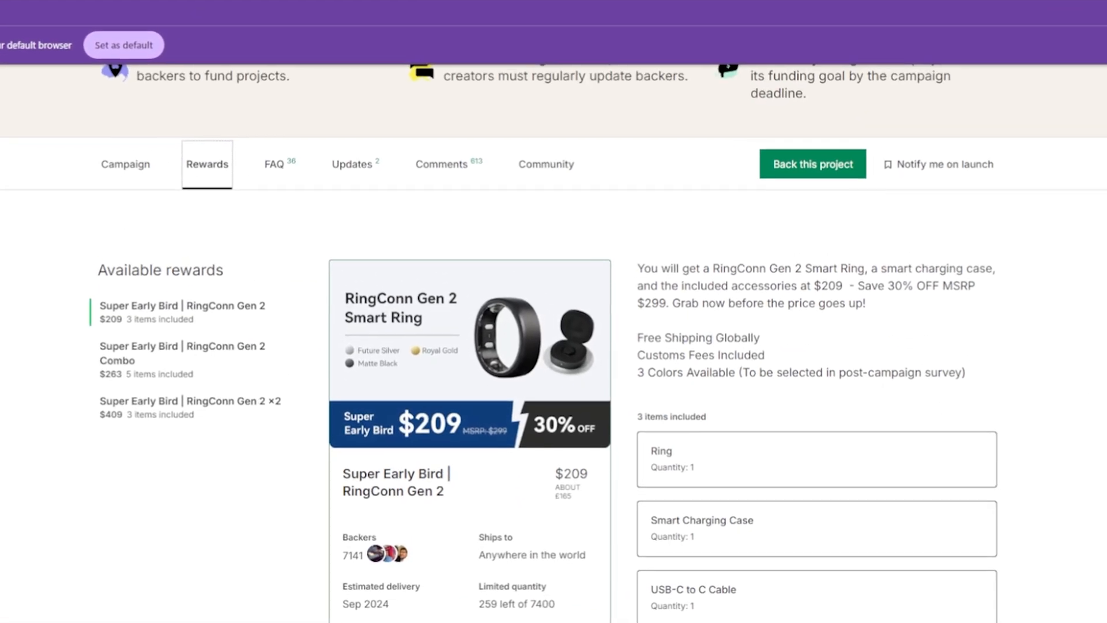
pyautogui.scroll(-3)
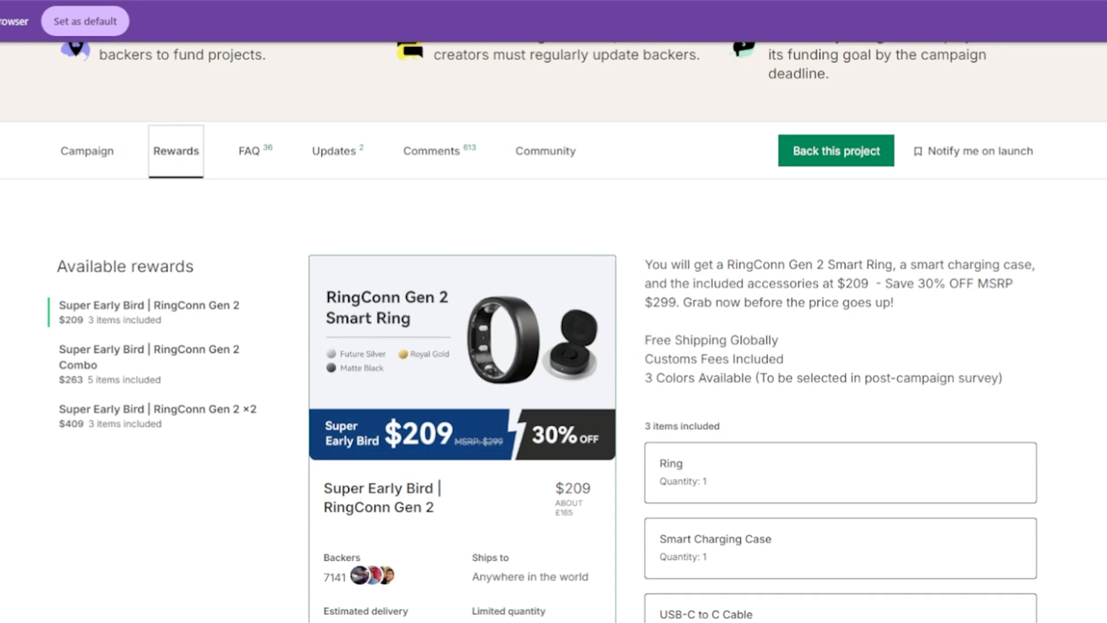
pyautogui.scroll(-3)
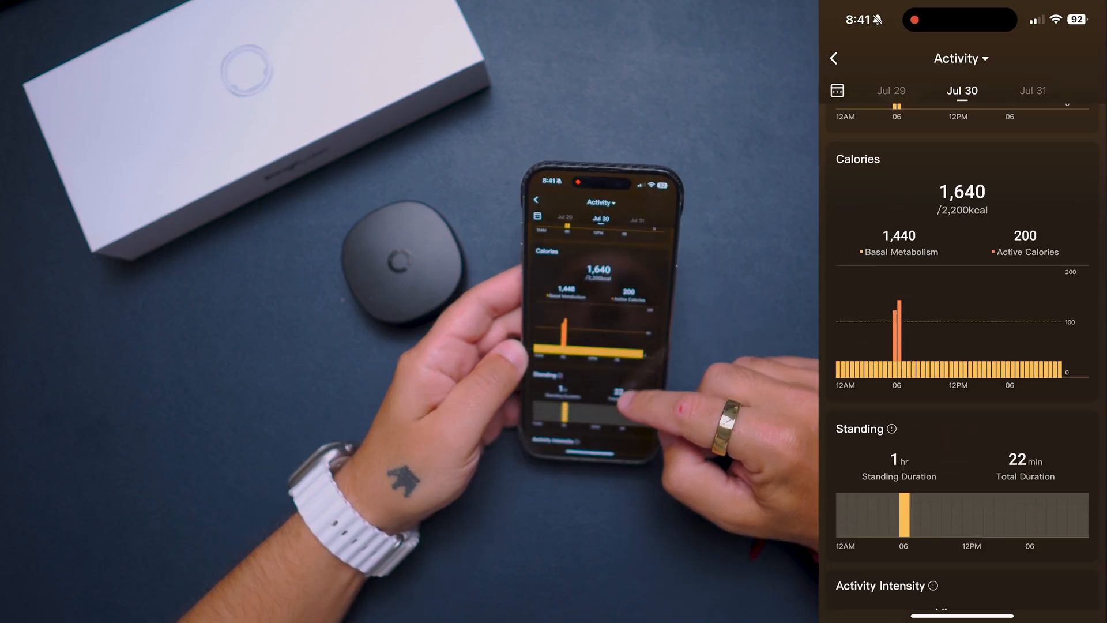
# Step: Bring up the Jul 29 sleep report and scroll through all of it
pyautogui.click(960, 57)
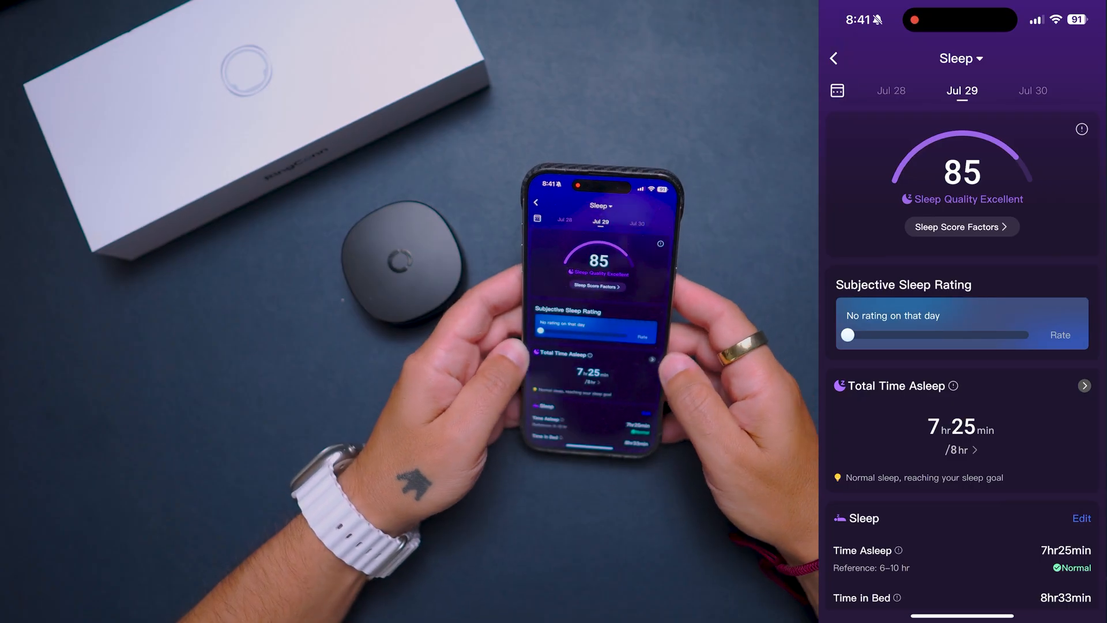
pyautogui.scroll(-3)
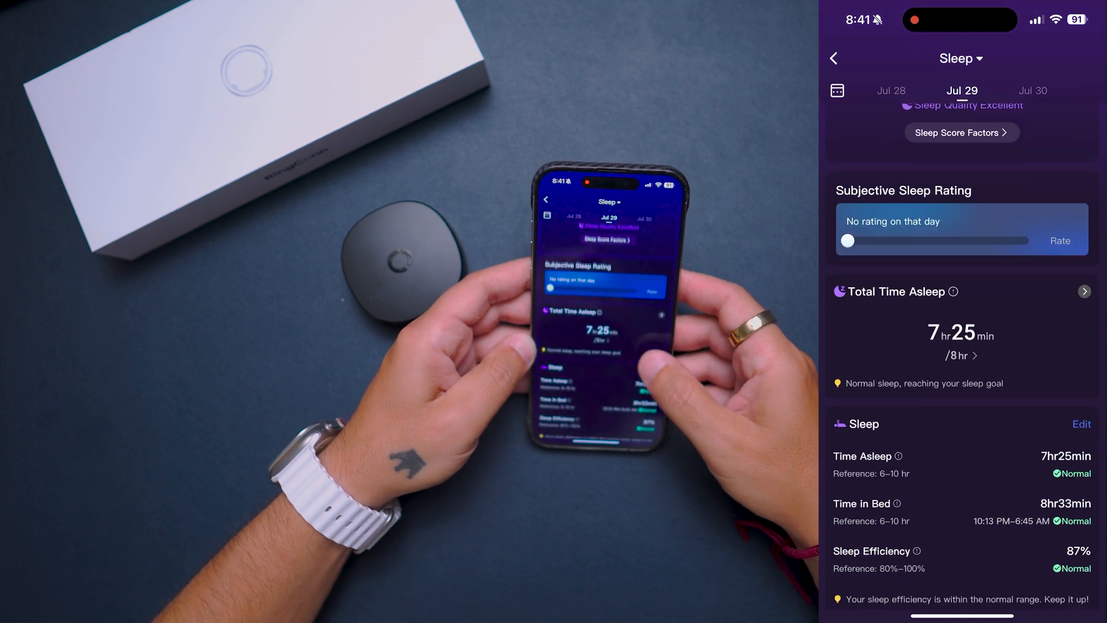
pyautogui.scroll(-3)
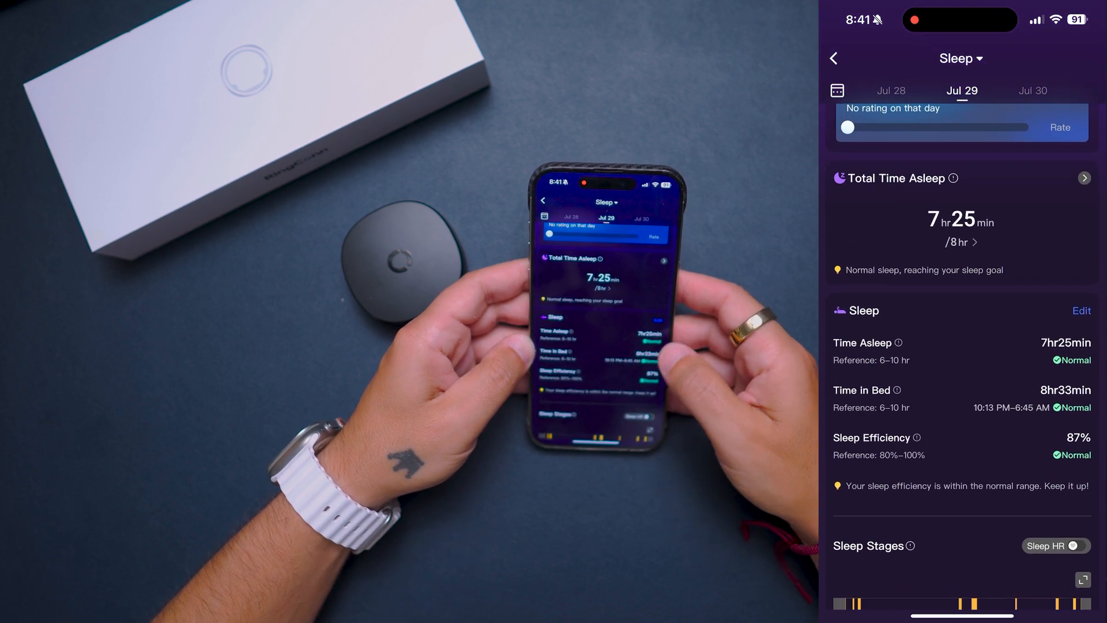
pyautogui.scroll(-3)
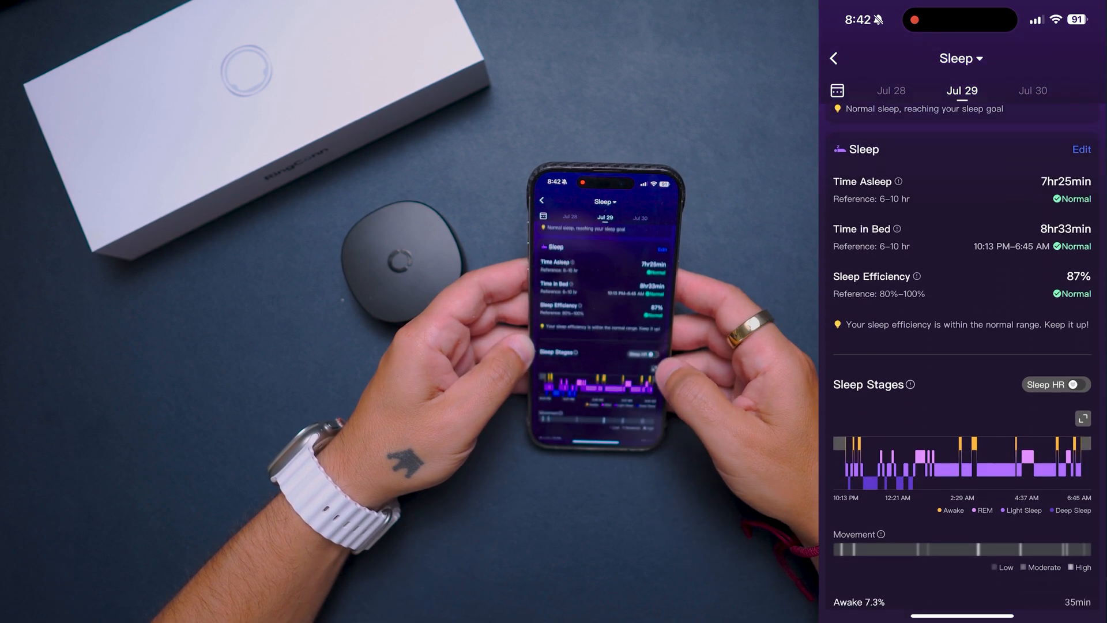
pyautogui.scroll(-3)
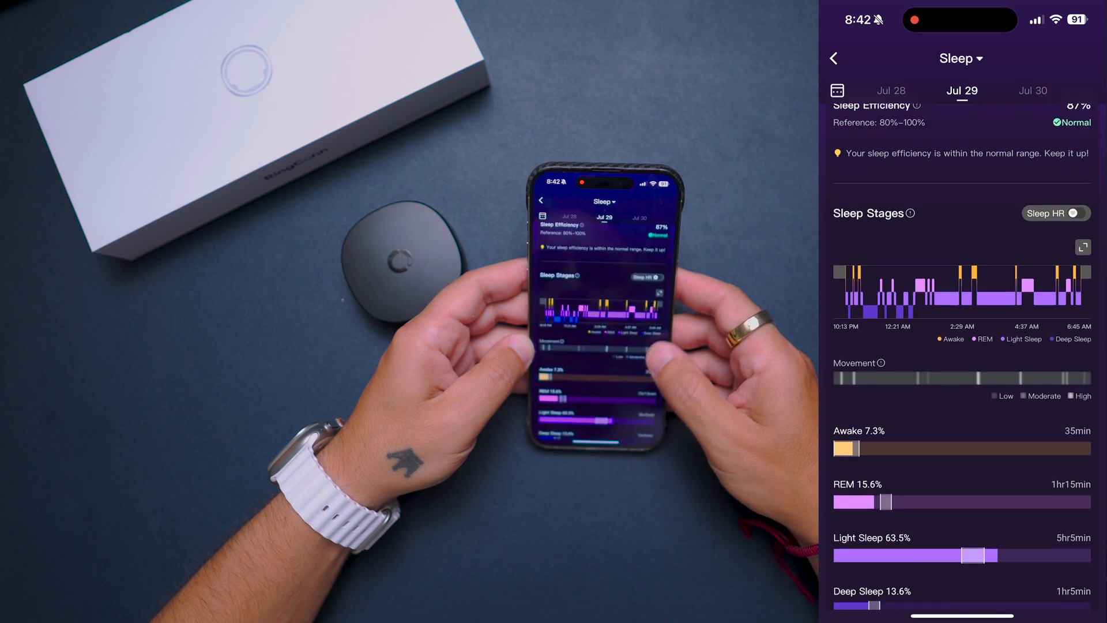
pyautogui.scroll(-3)
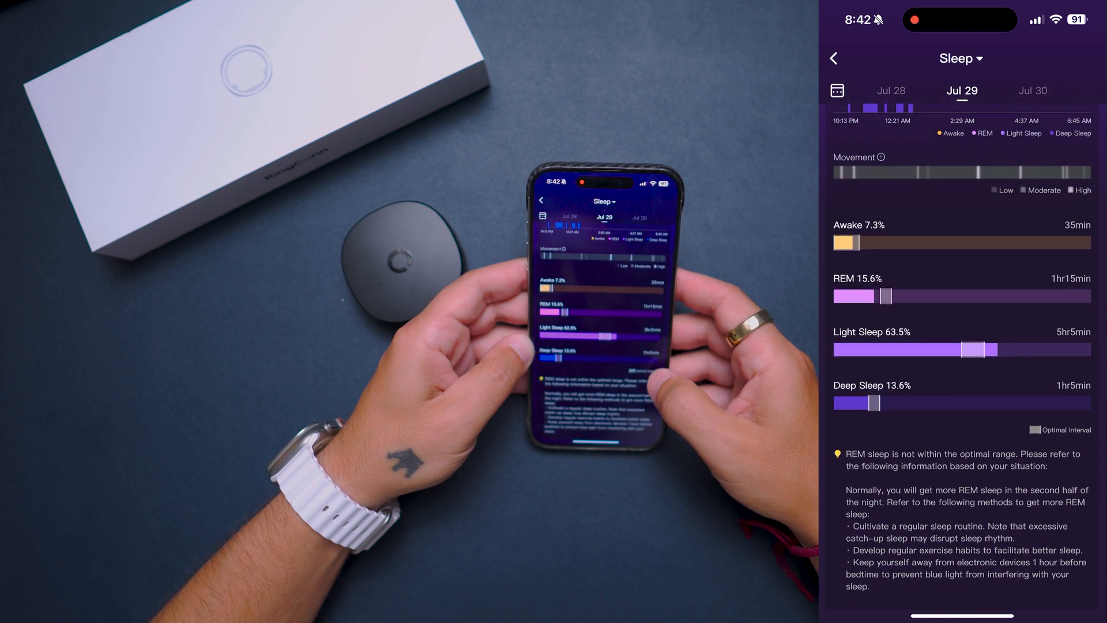
pyautogui.scroll(-3)
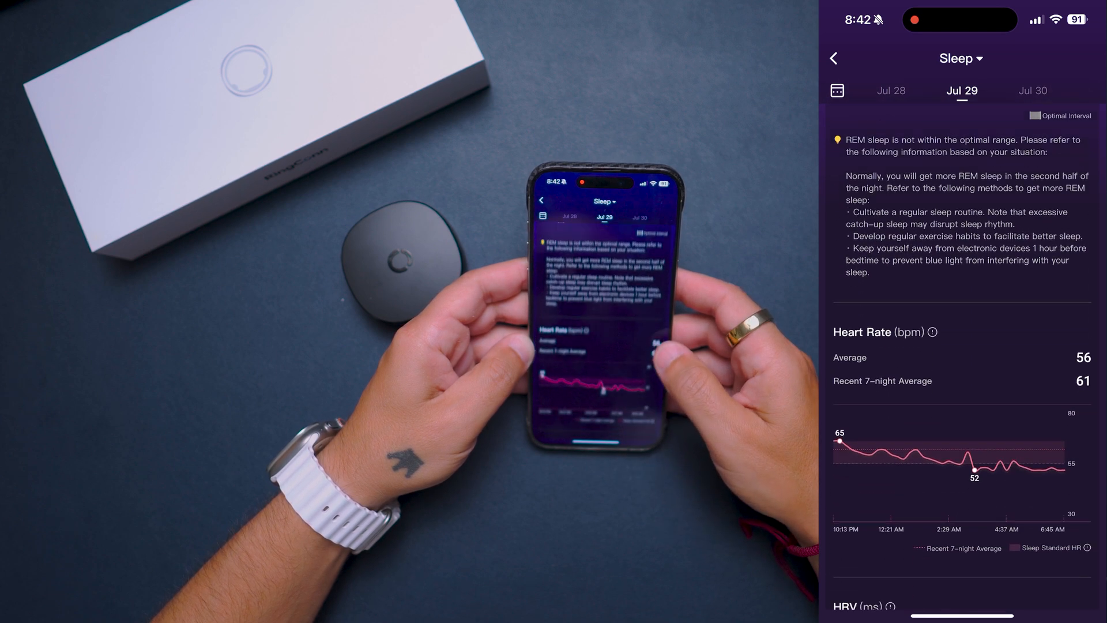
pyautogui.scroll(-3)
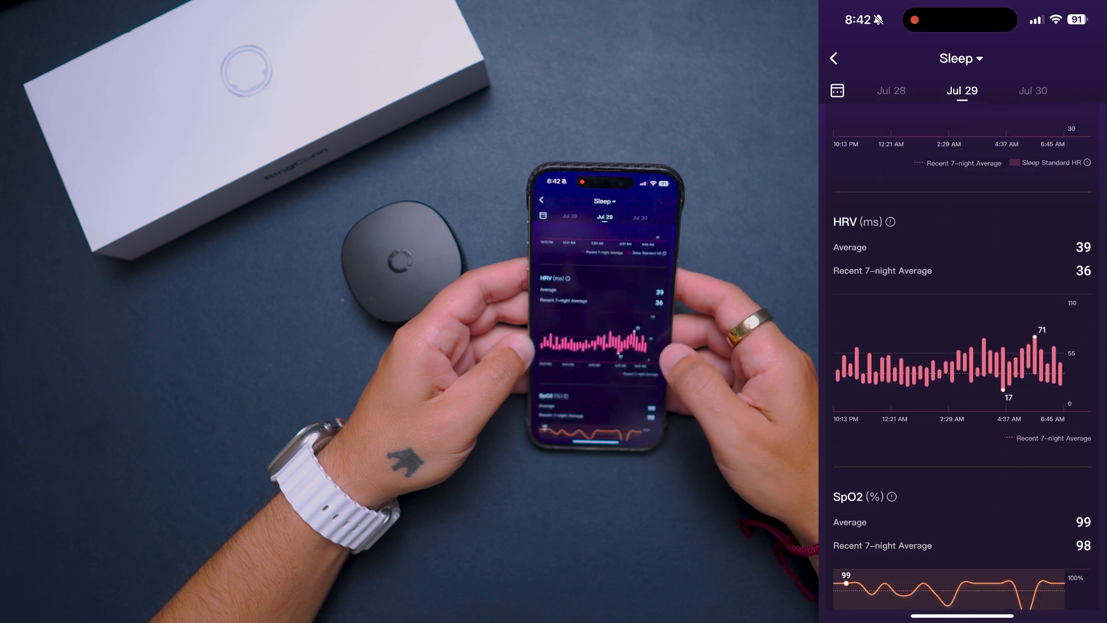
pyautogui.scroll(-3)
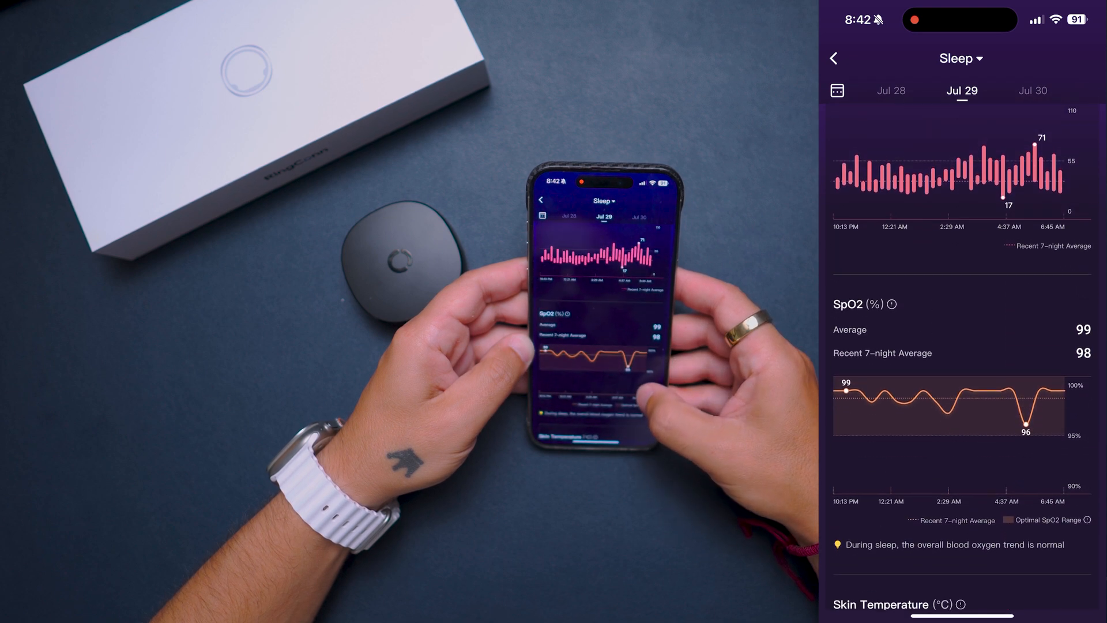
# Step: Switch to the Jul 29 activity report and scroll through it
pyautogui.click(960, 58)
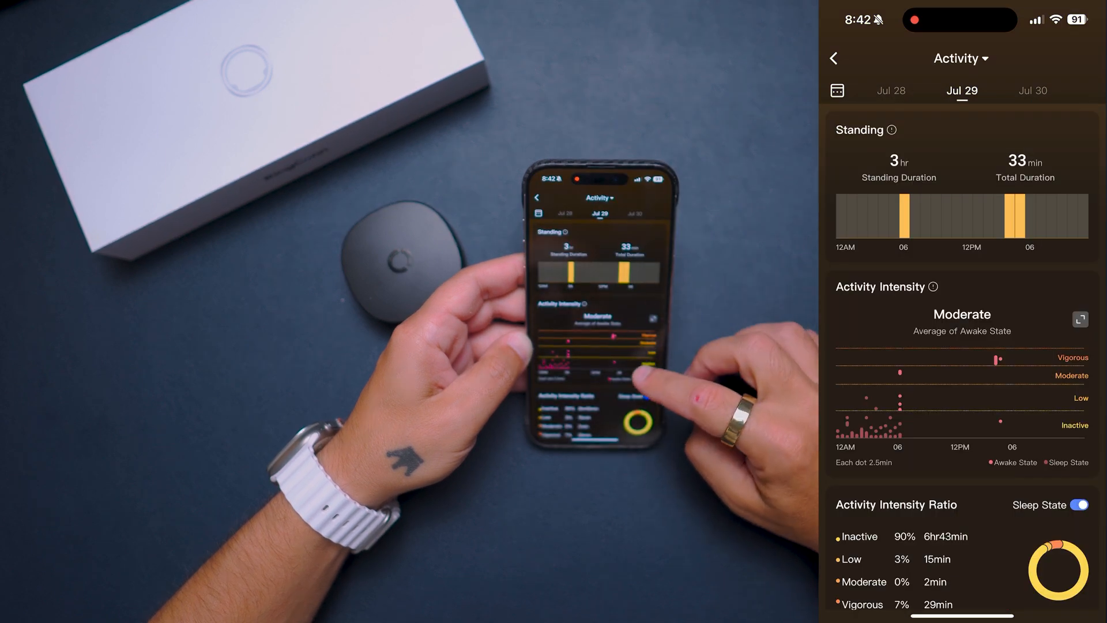
pyautogui.scroll(-3)
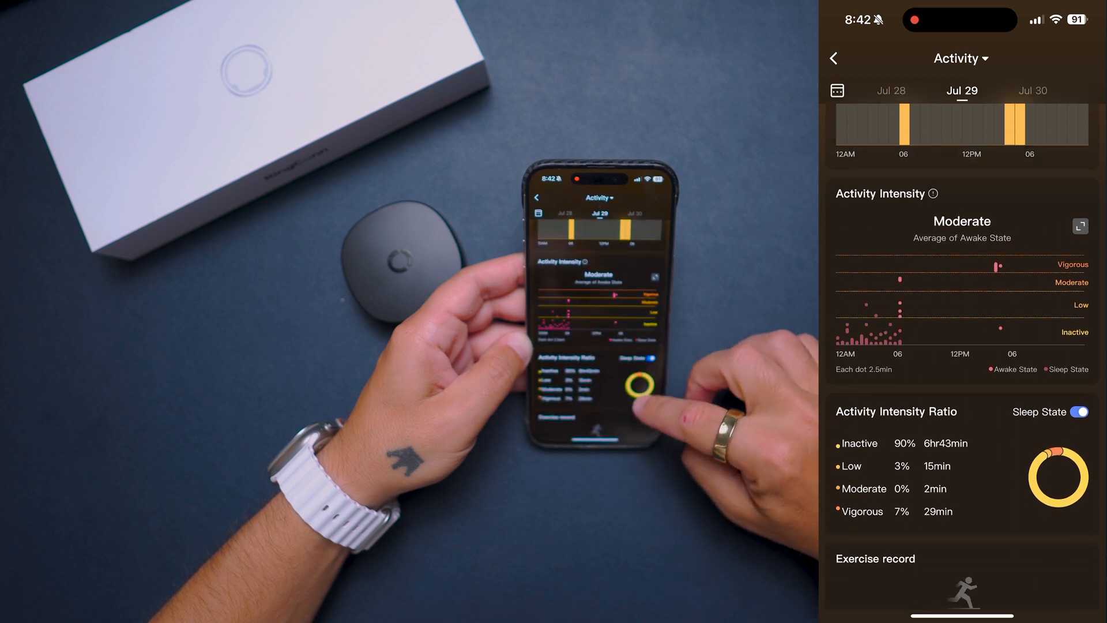
pyautogui.scroll(-3)
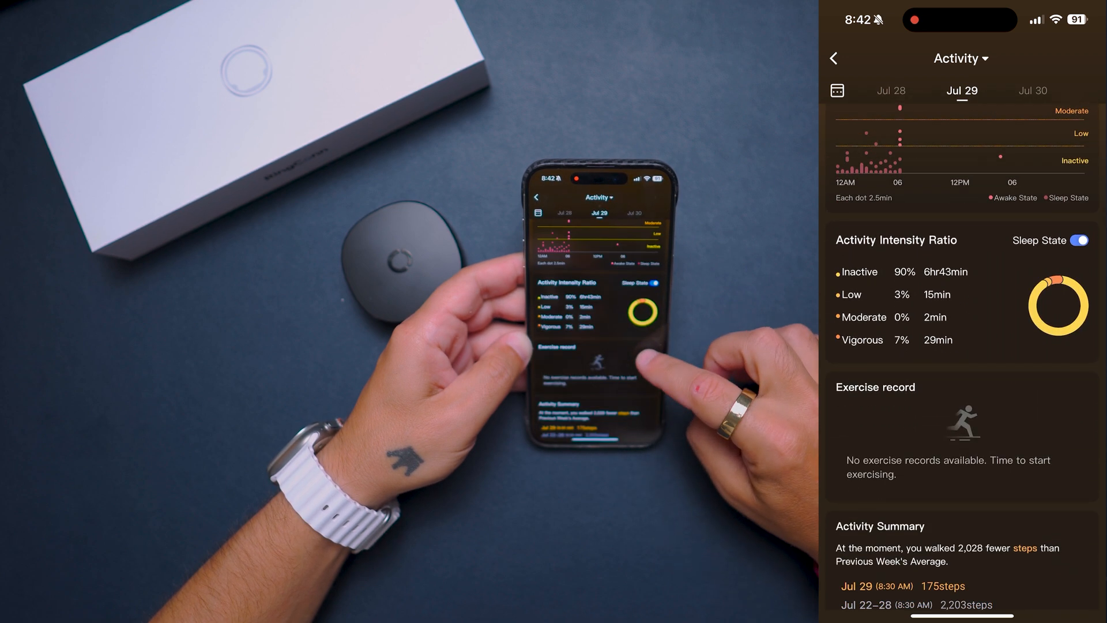
pyautogui.scroll(-3)
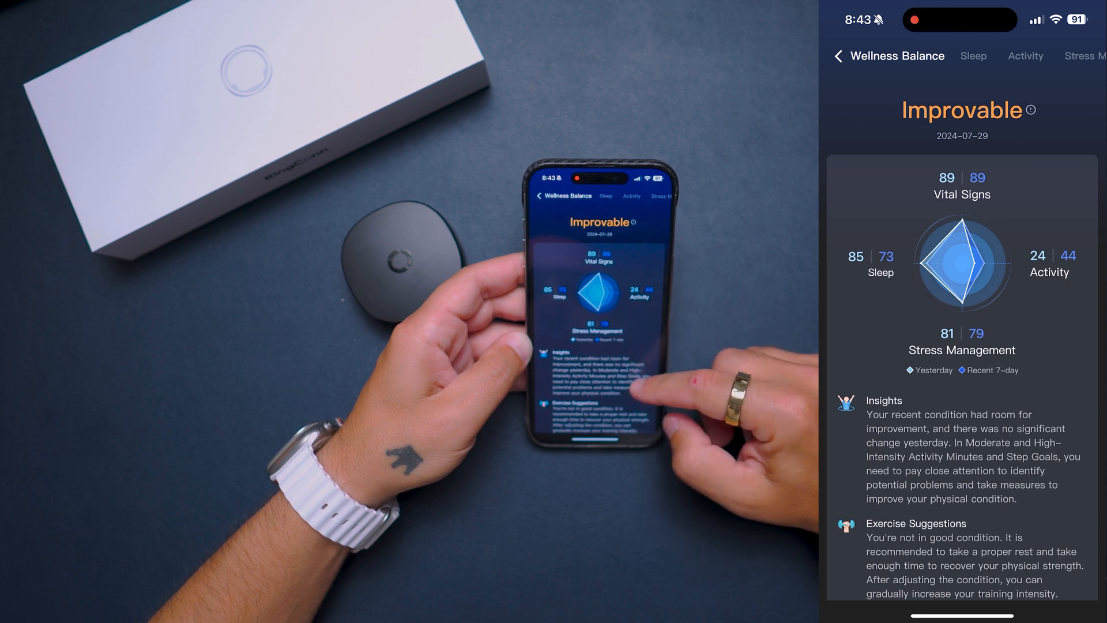
# Step: Scroll the Activity page and view the Limited Activity badges
pyautogui.scroll(-3)
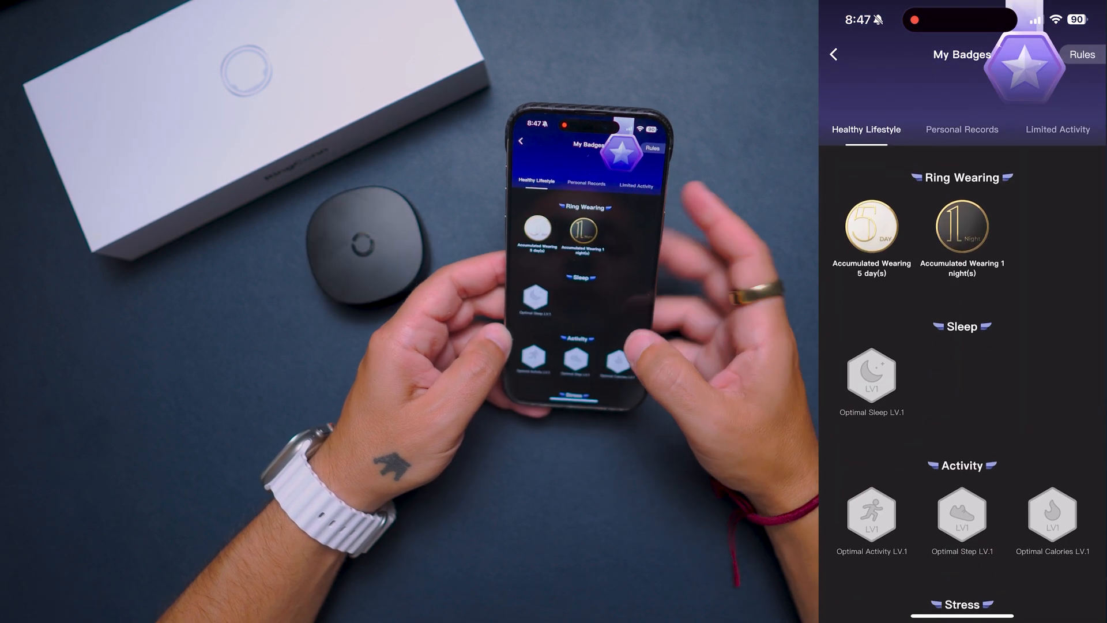
pyautogui.click(1057, 129)
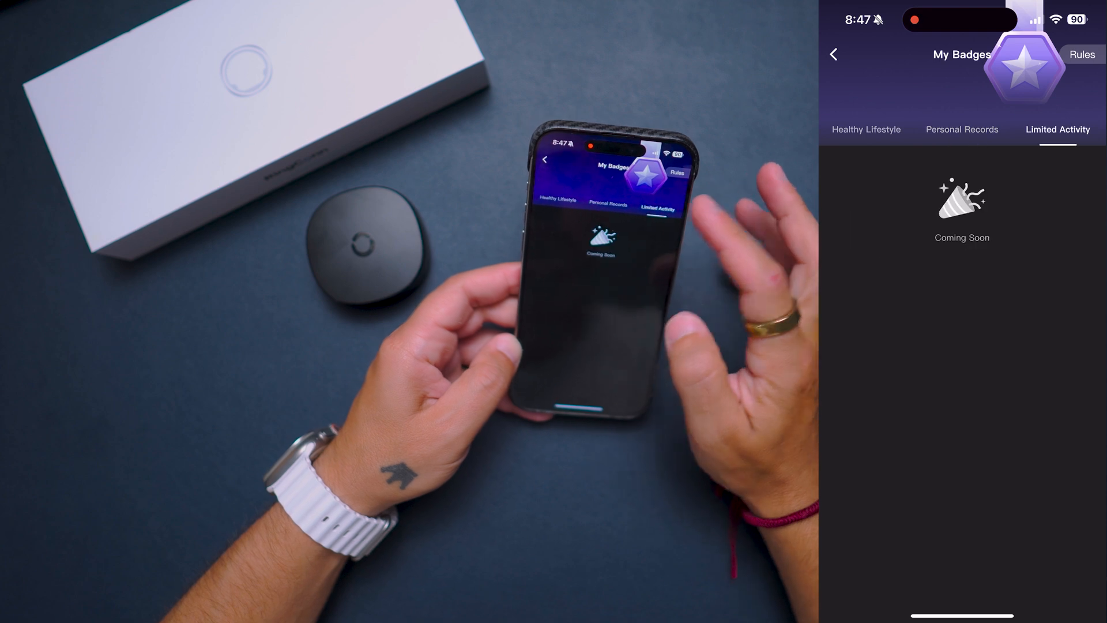
pyautogui.click(866, 129)
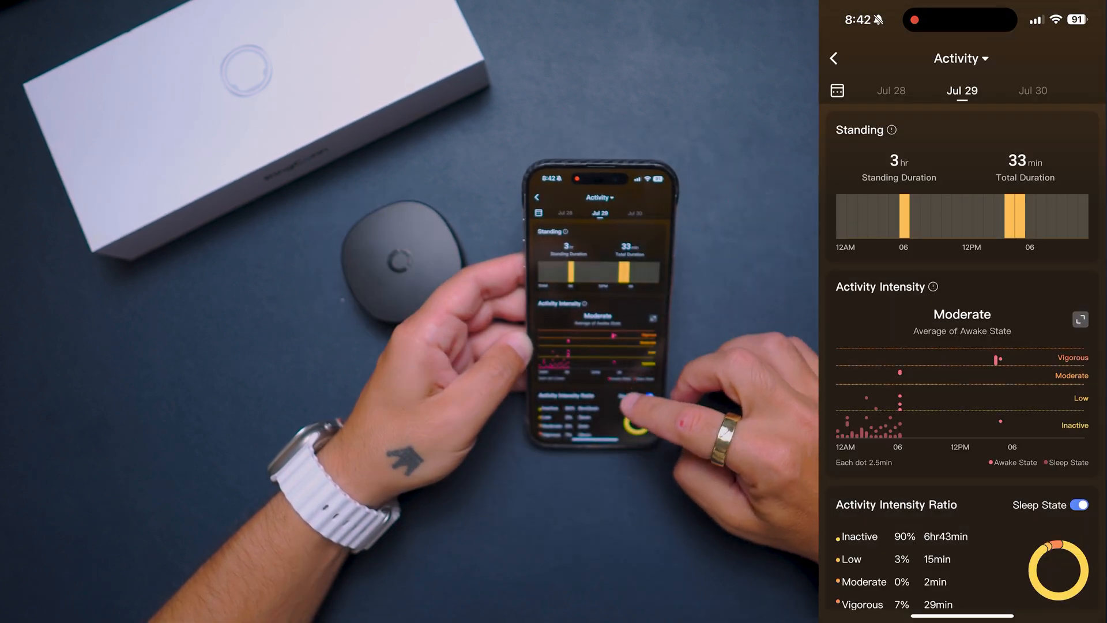
# Step: Scroll Insights and open the Jul 29 Sleep card showing 7 hr 25 min asleep
pyautogui.scroll(-3)
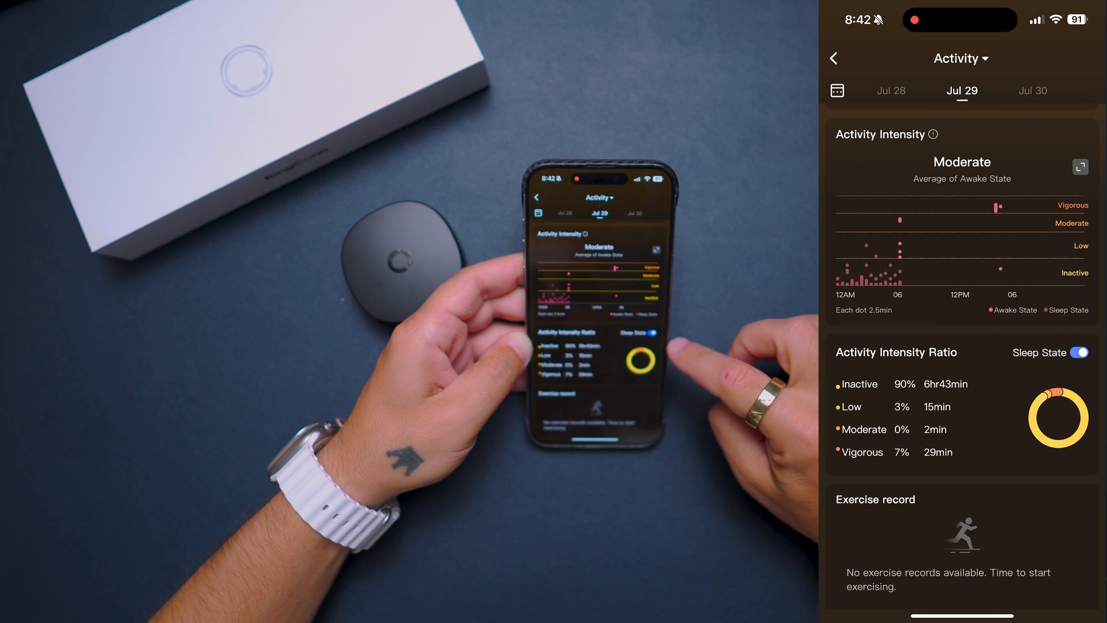
pyautogui.scroll(-3)
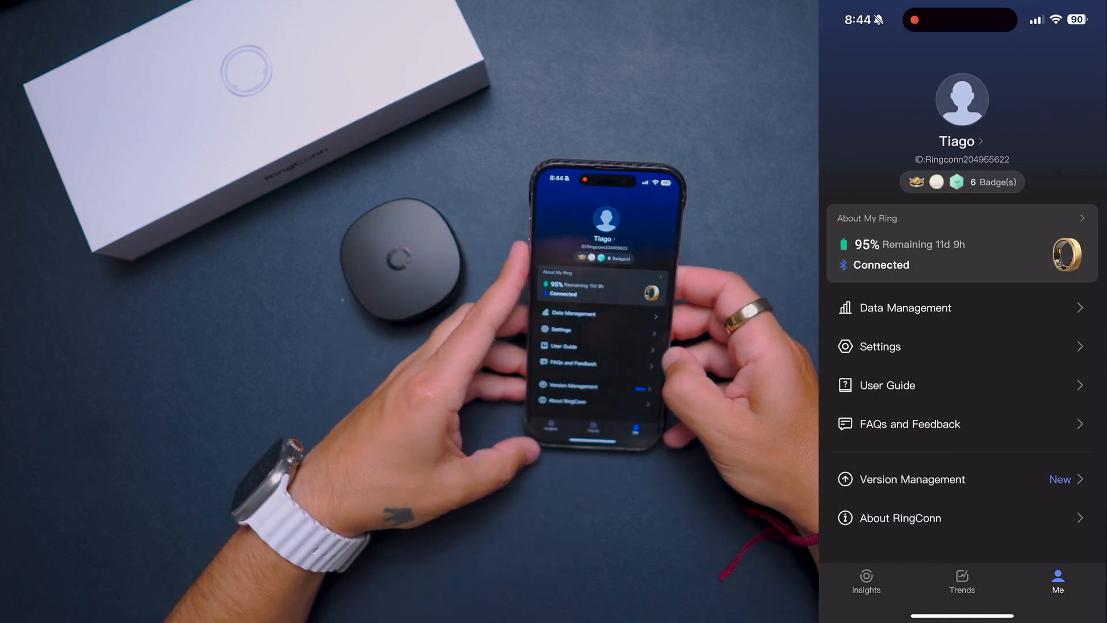
pyautogui.click(880, 346)
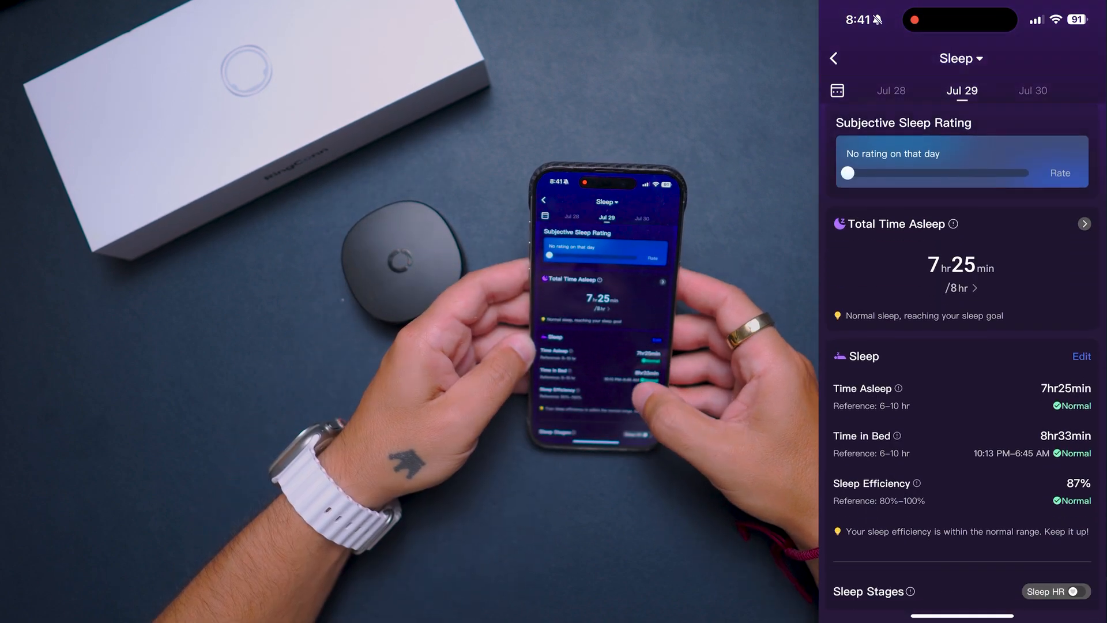
# Step: Scroll through the sleep stages, then return to the daily health overview
pyautogui.scroll(-3)
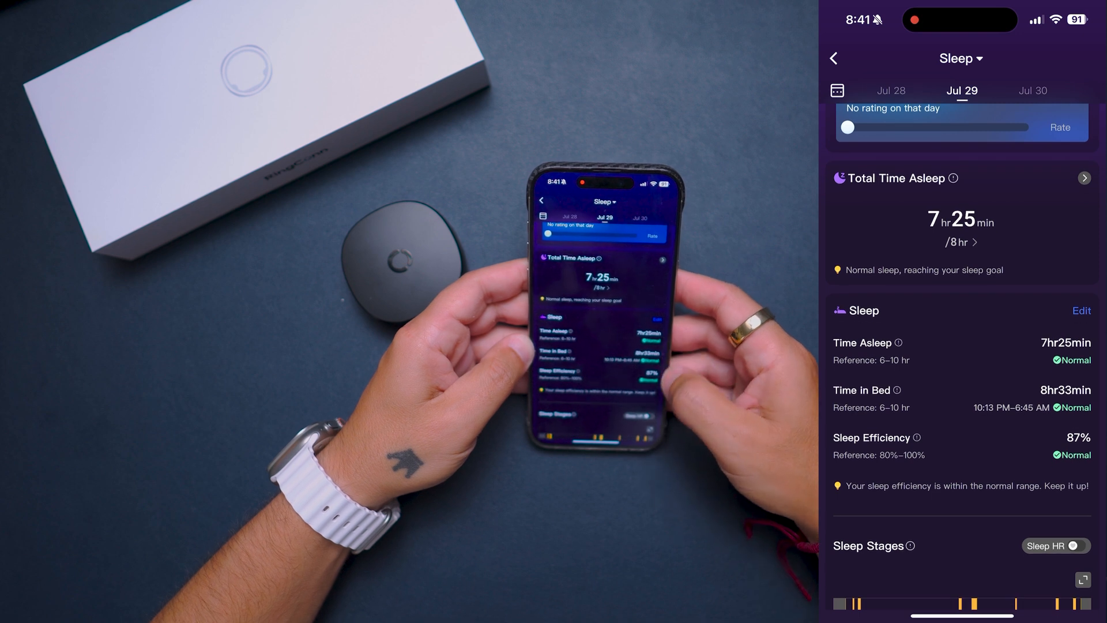
pyautogui.scroll(-3)
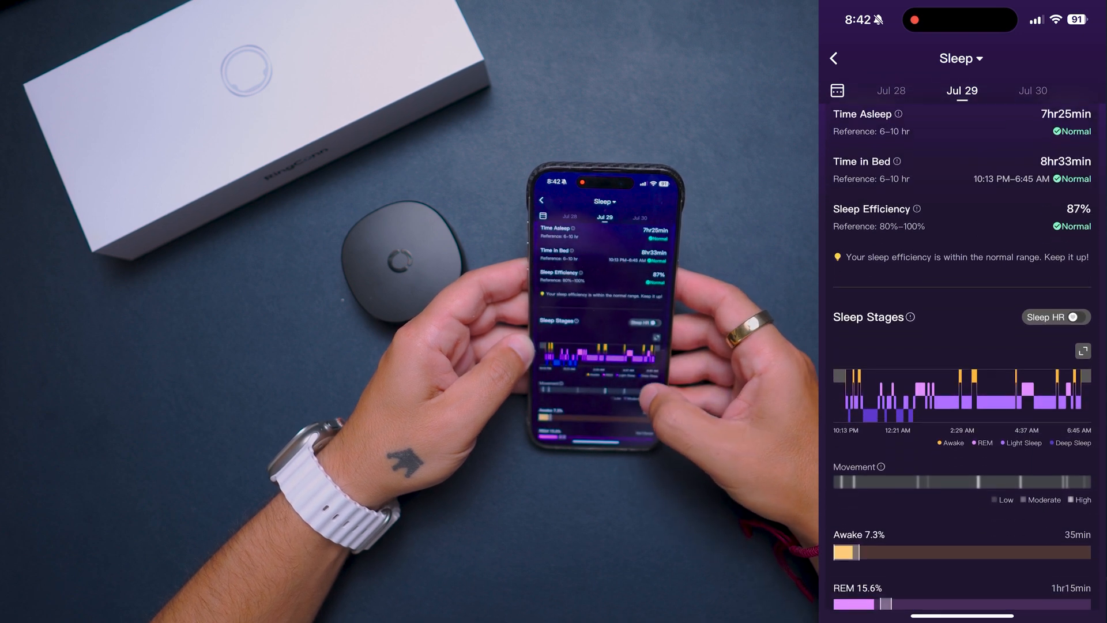
pyautogui.scroll(-3)
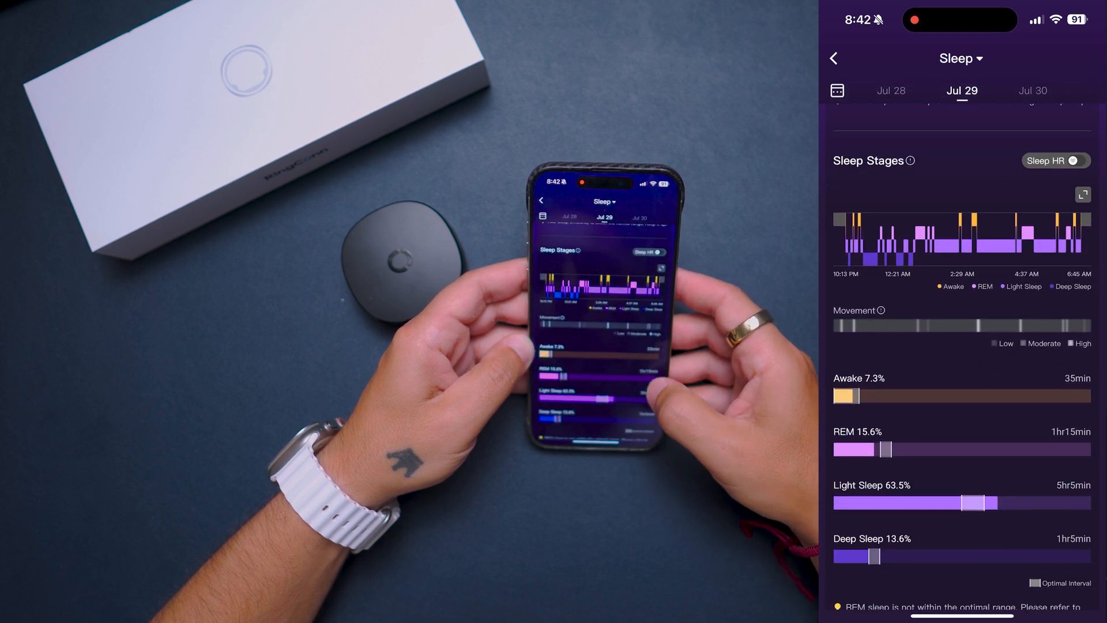
pyautogui.click(833, 58)
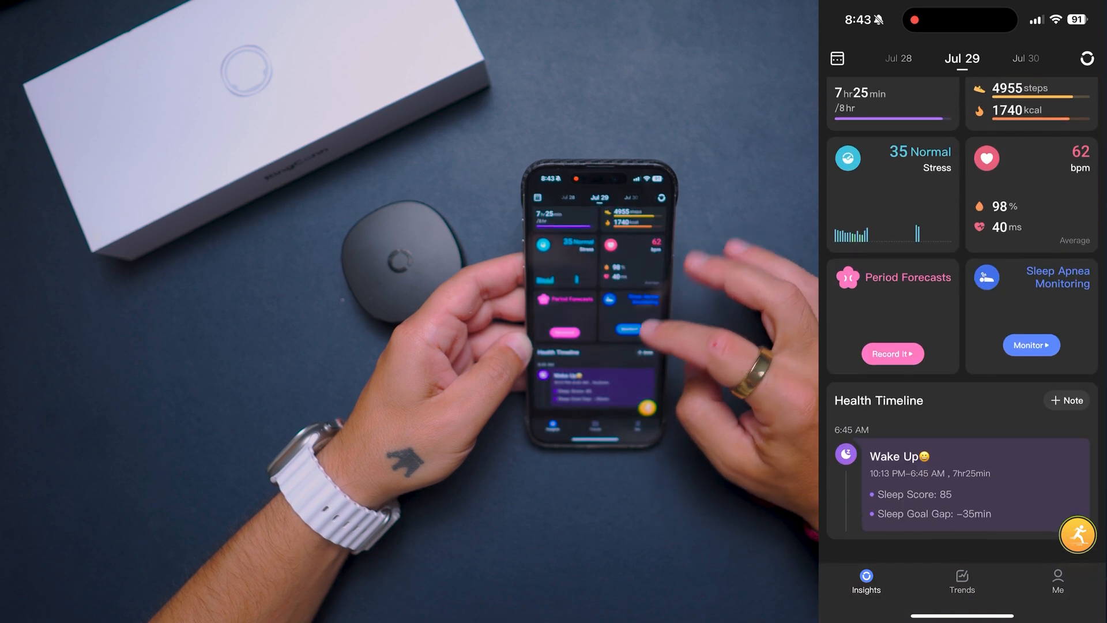
# Step: View Trends and the Weekly & Yearly Report, then show the Me profile
pyautogui.click(960, 581)
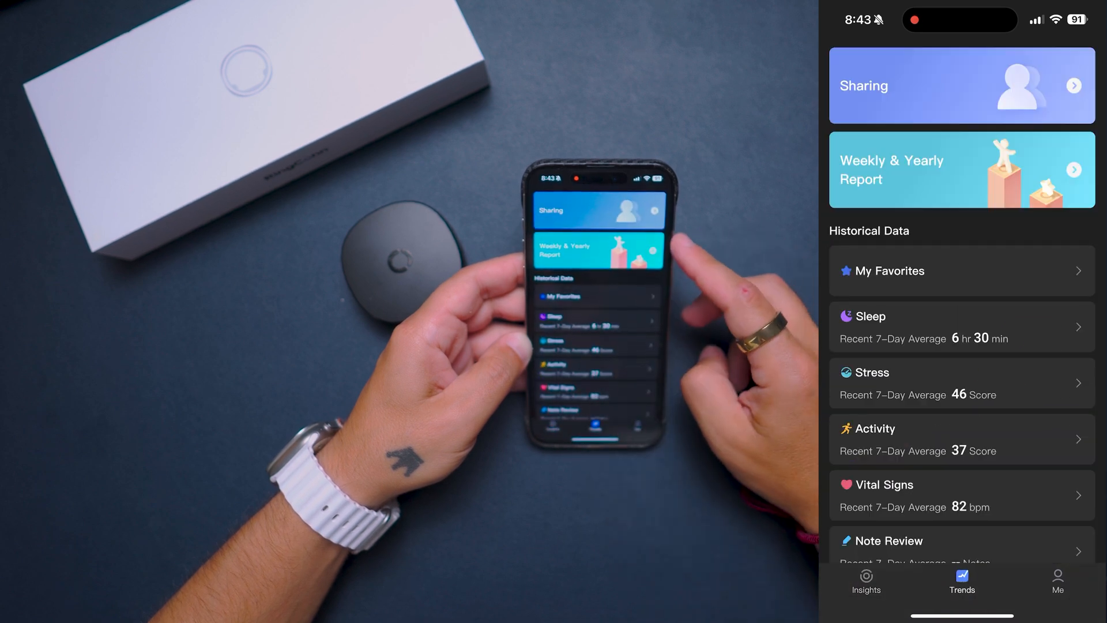
pyautogui.click(960, 86)
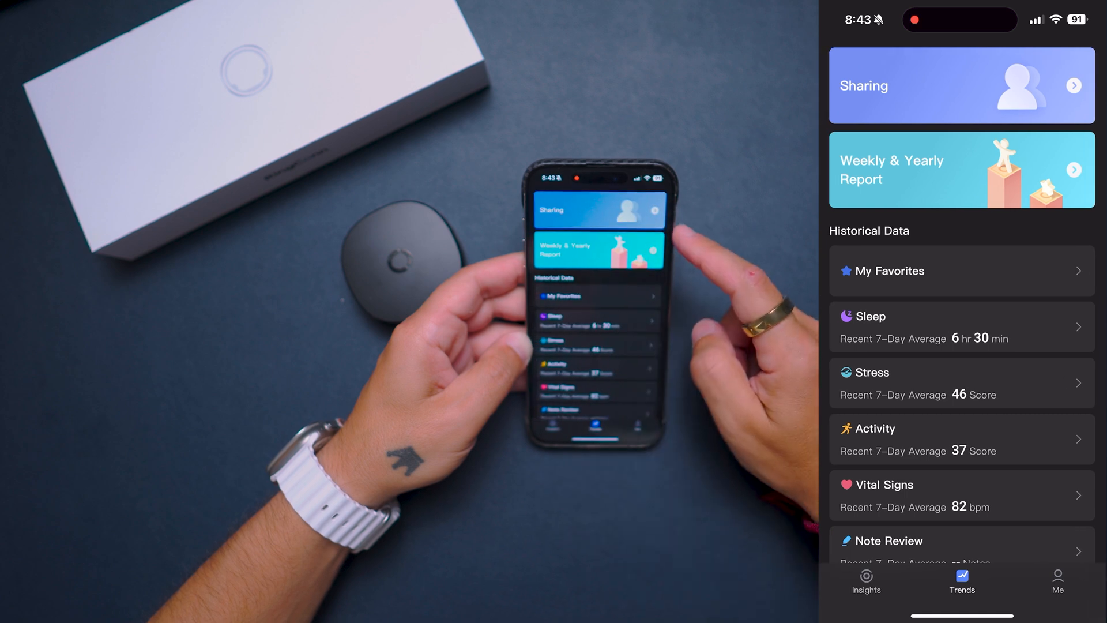
pyautogui.click(962, 168)
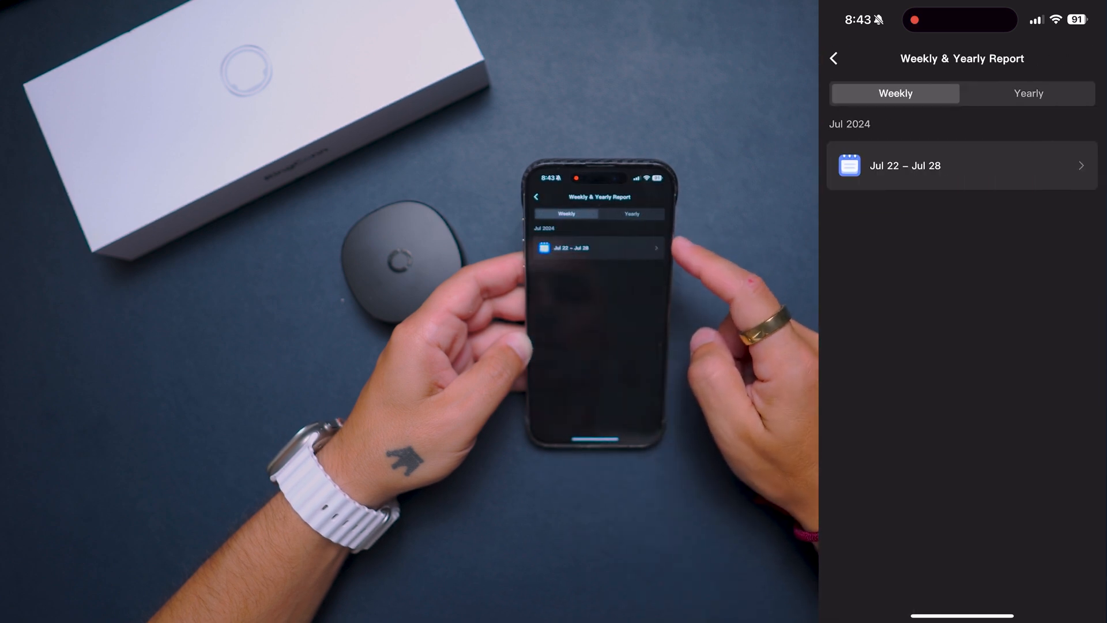
pyautogui.click(960, 166)
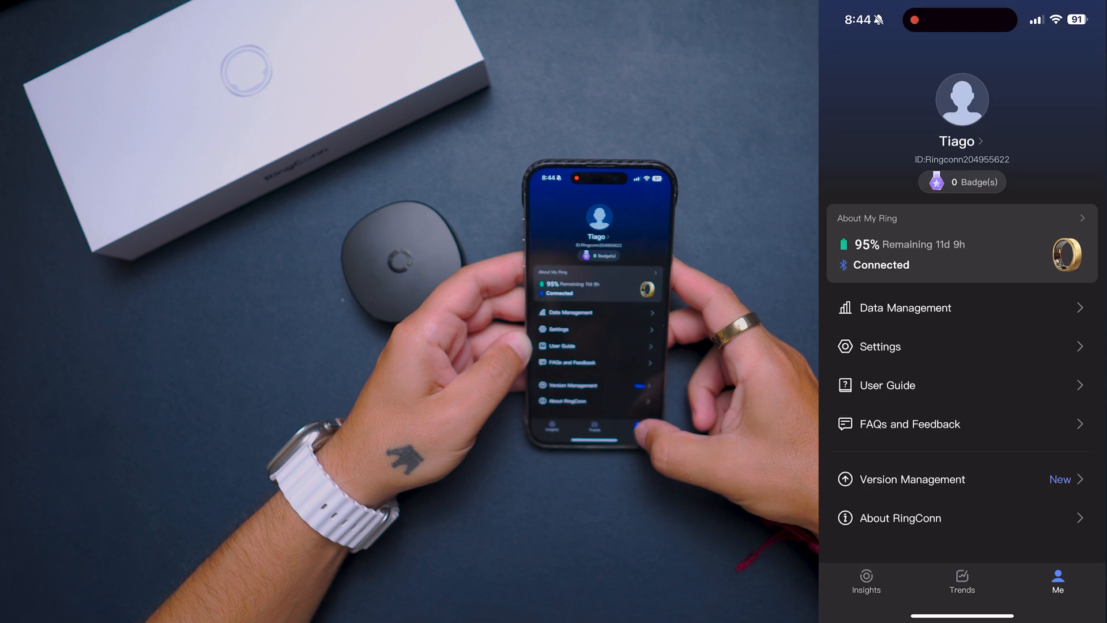
# Step: Check About My Ring and the LED Color Reference, then reach Sleep Apnea Monitoring
pyautogui.click(960, 218)
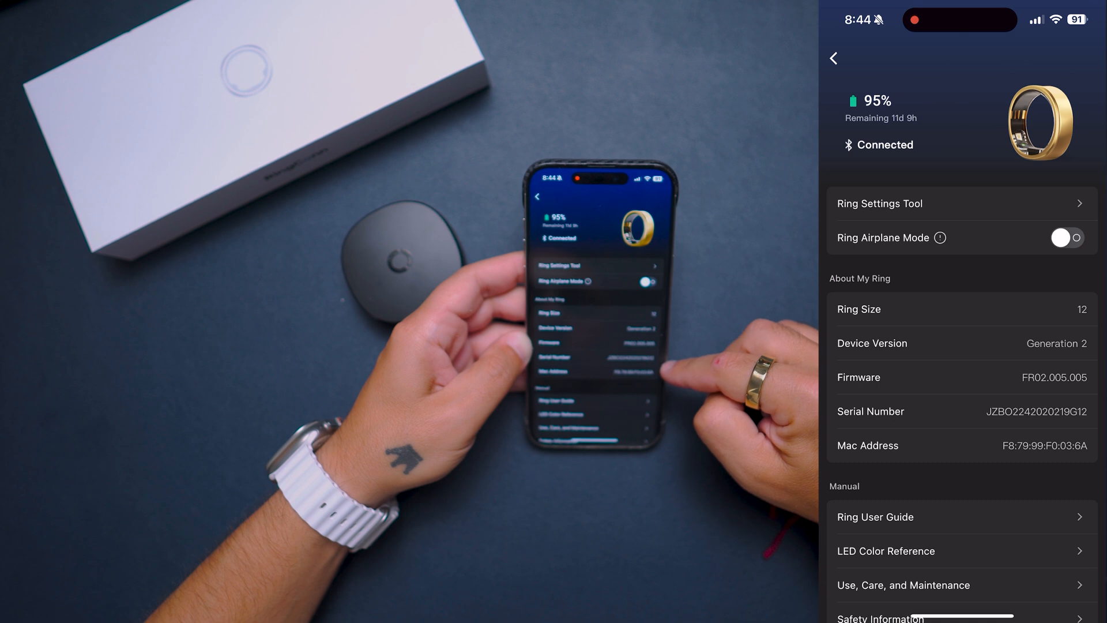
pyautogui.scroll(-3)
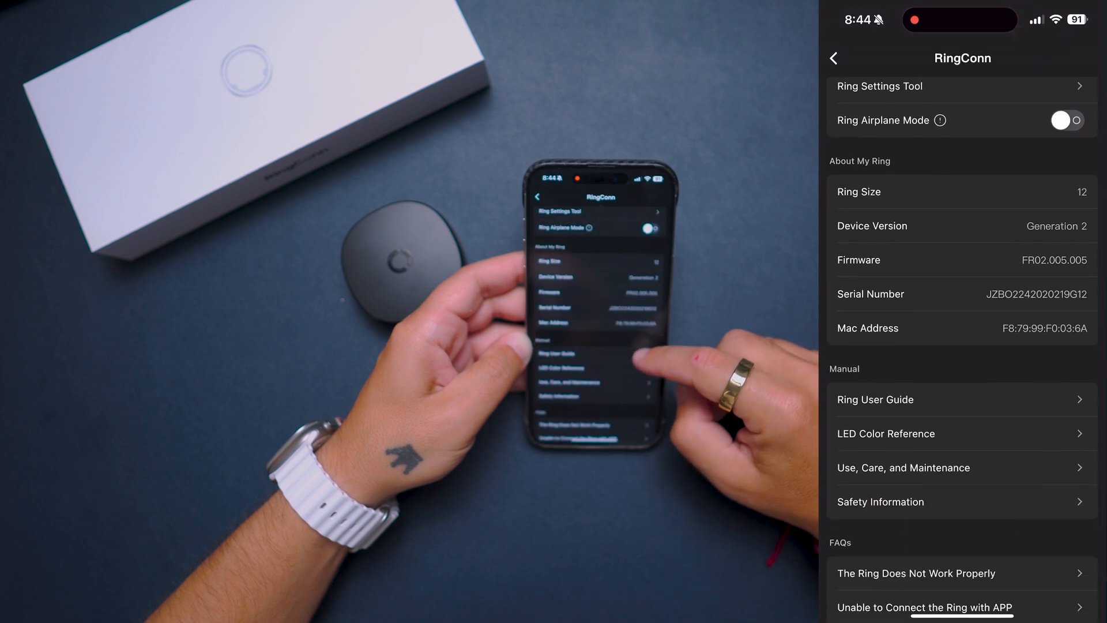
pyautogui.click(886, 433)
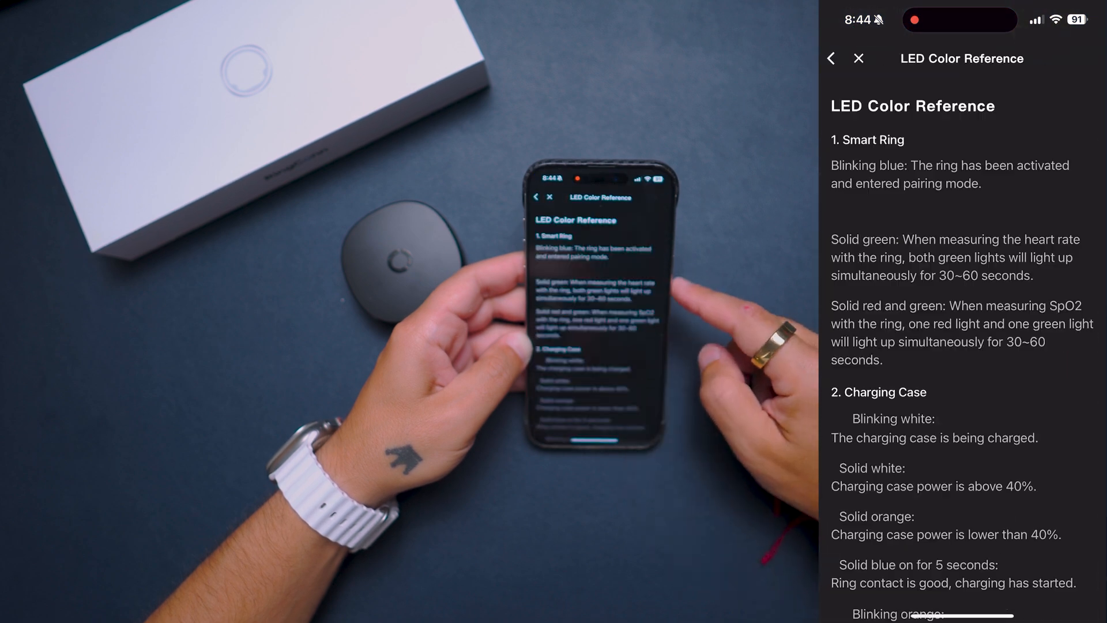
pyautogui.scroll(-3)
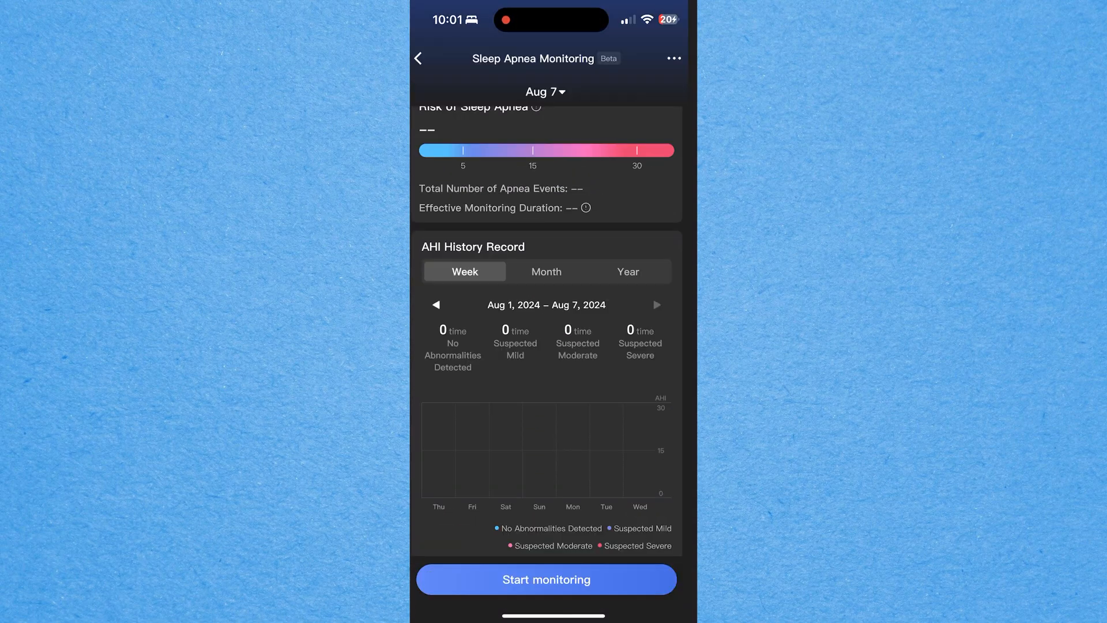
# Step: Start a sleep apnea monitoring session, then slide to end it
pyautogui.click(546, 579)
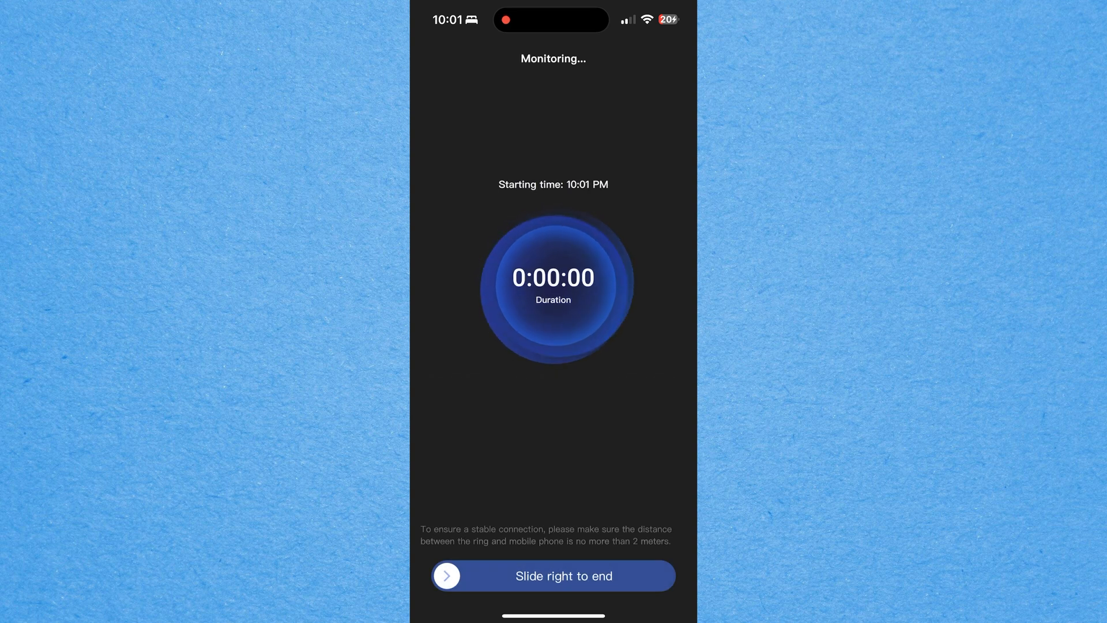
pyautogui.moveTo(447, 575); pyautogui.dragTo(664, 576)
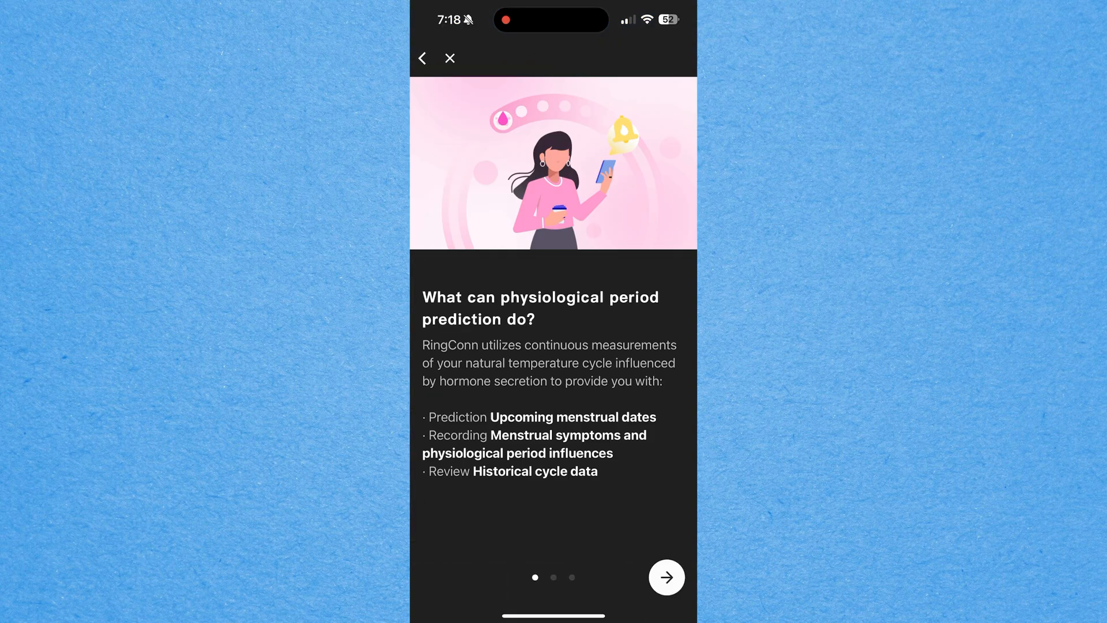
# Step: Accept the RingConn Pro ring's Bluetooth pairing request on the Pair Ring screen
pyautogui.click(666, 577)
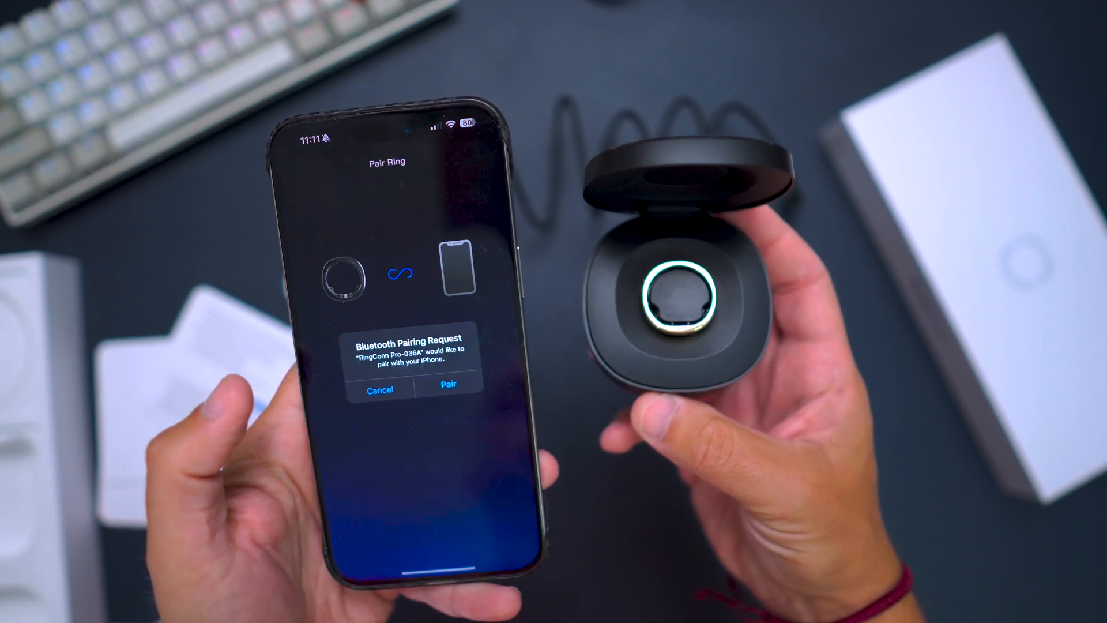
pyautogui.click(447, 383)
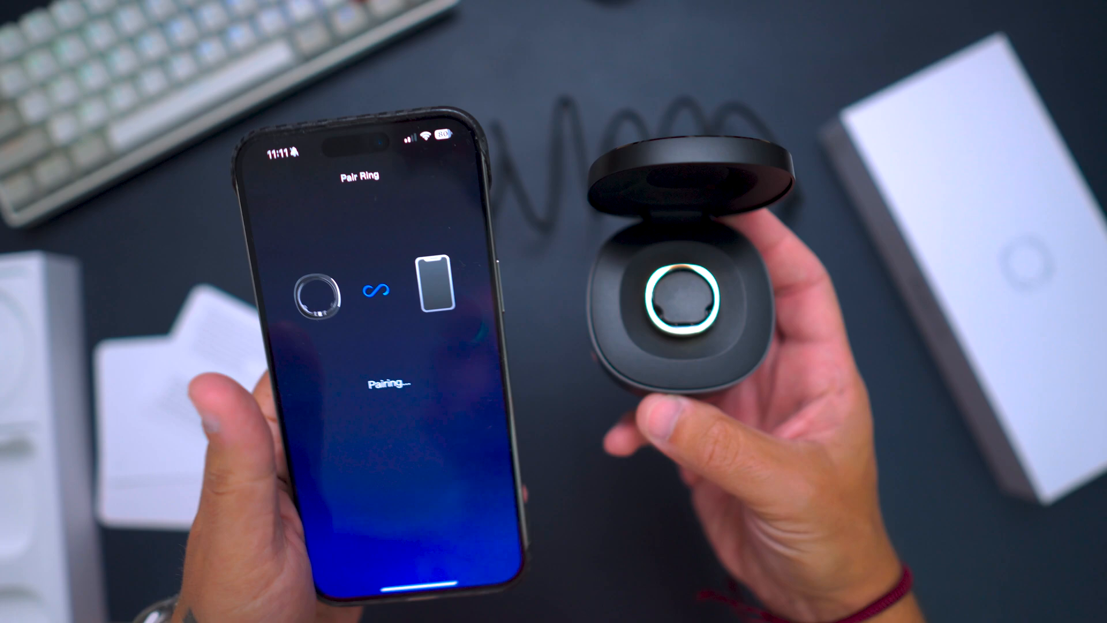